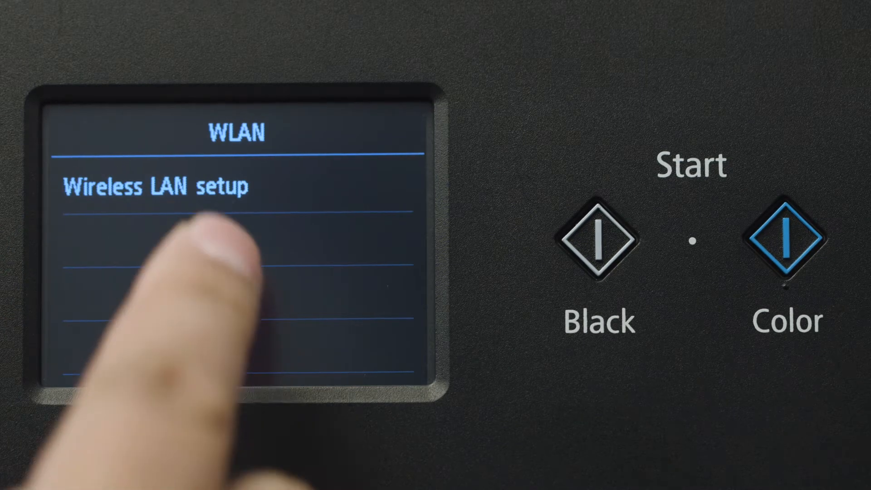
# - Start wireless LAN Standard setup via other connection methods to reach Select access point
pyautogui.click(156, 188)
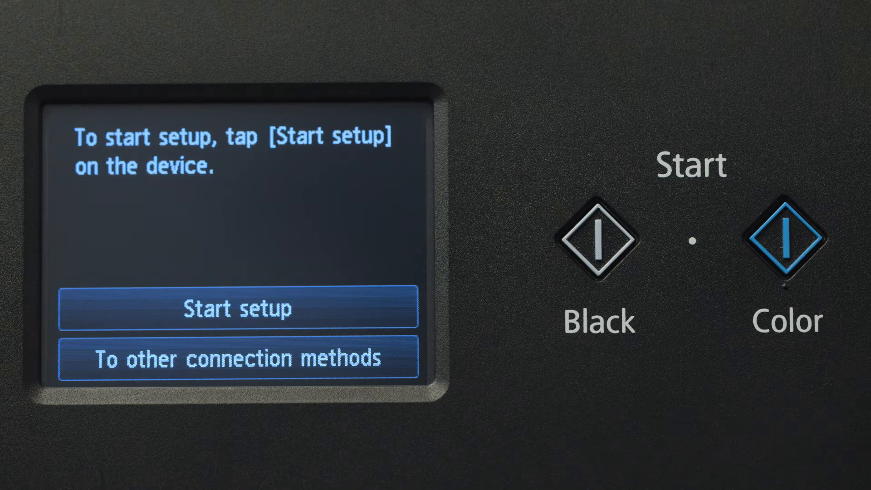
pyautogui.click(238, 309)
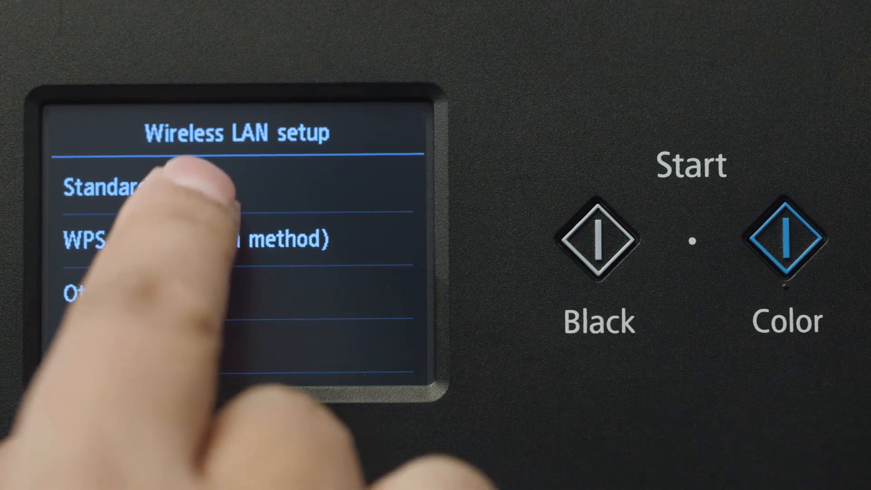
pyautogui.click(111, 187)
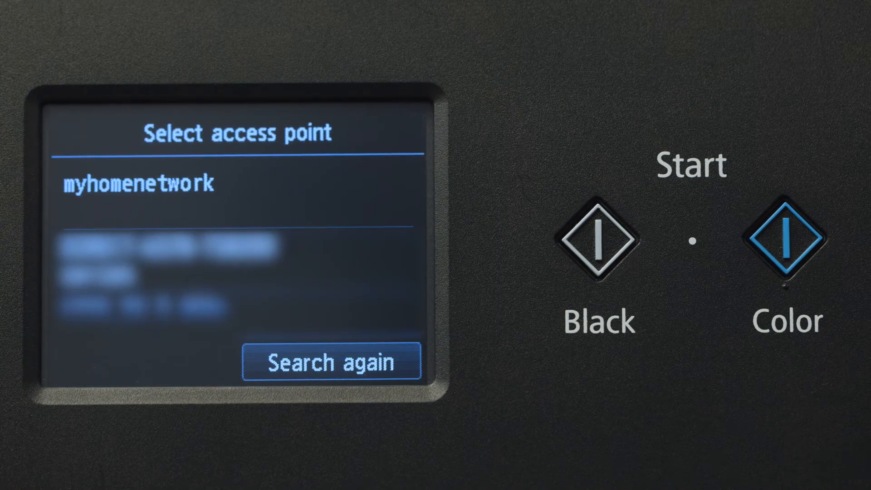
pyautogui.click(141, 183)
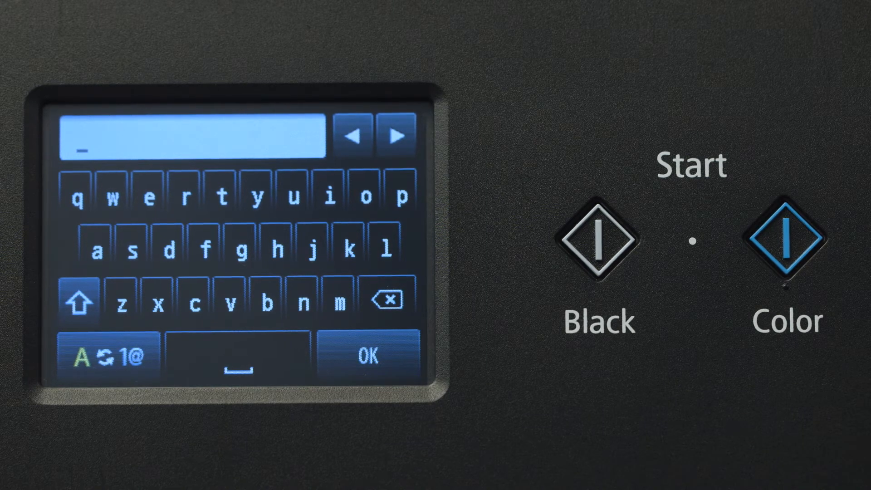
pyautogui.click(81, 303)
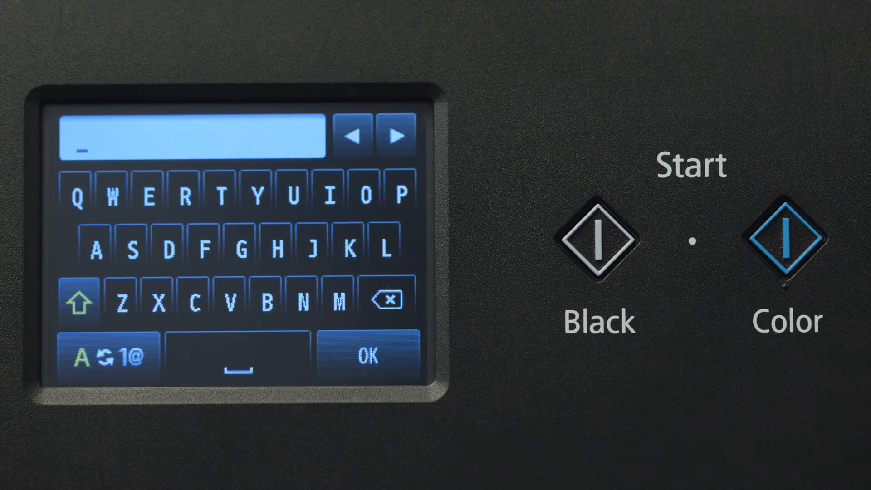
pyautogui.click(118, 357)
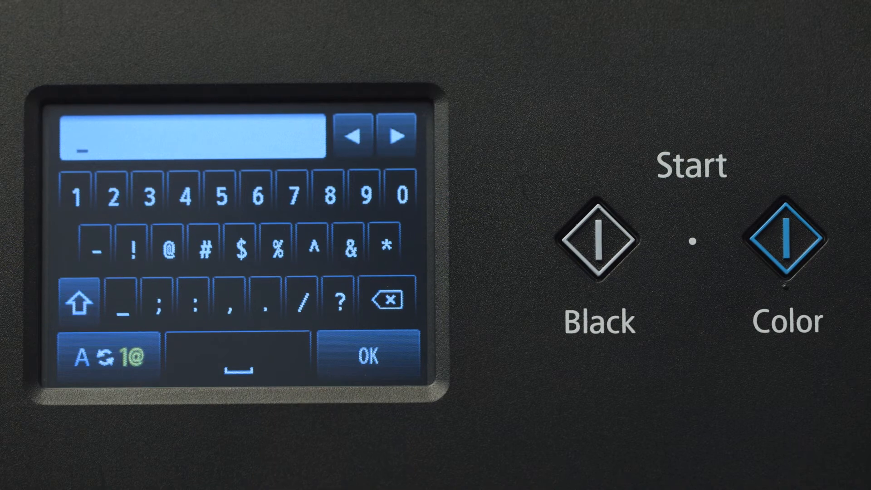
pyautogui.click(114, 357)
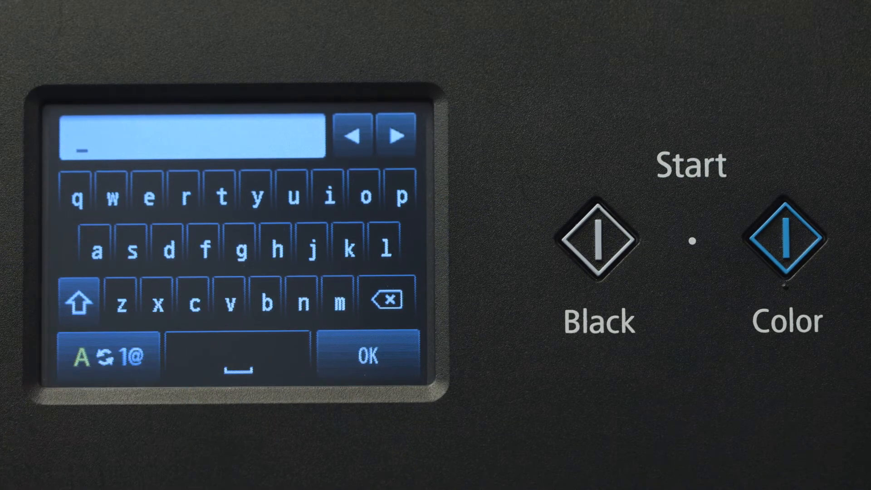
pyautogui.click(89, 303)
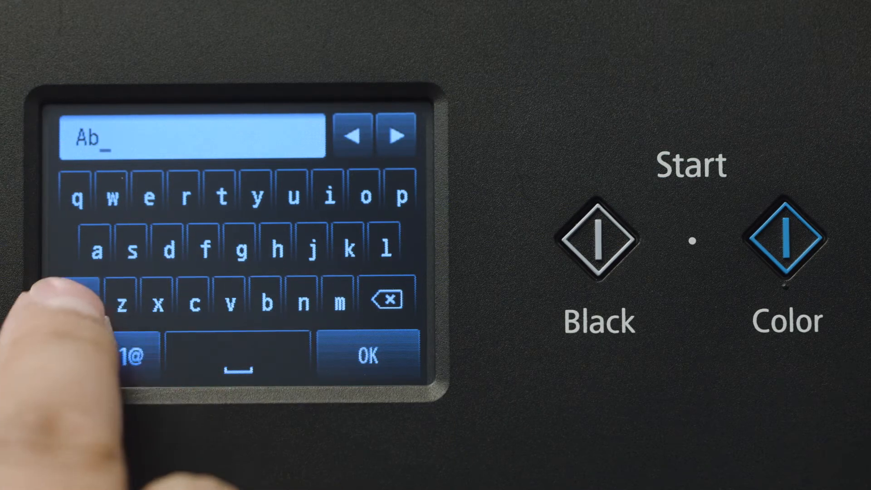
pyautogui.click(195, 305)
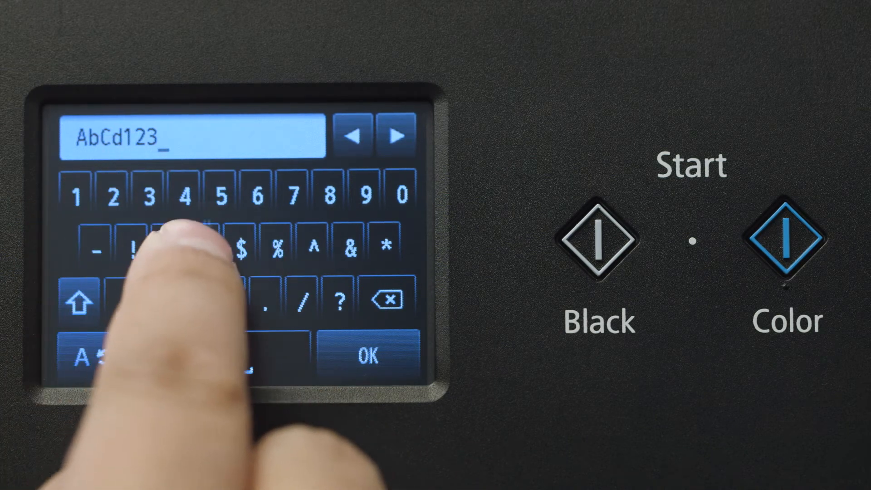
pyautogui.click(206, 240)
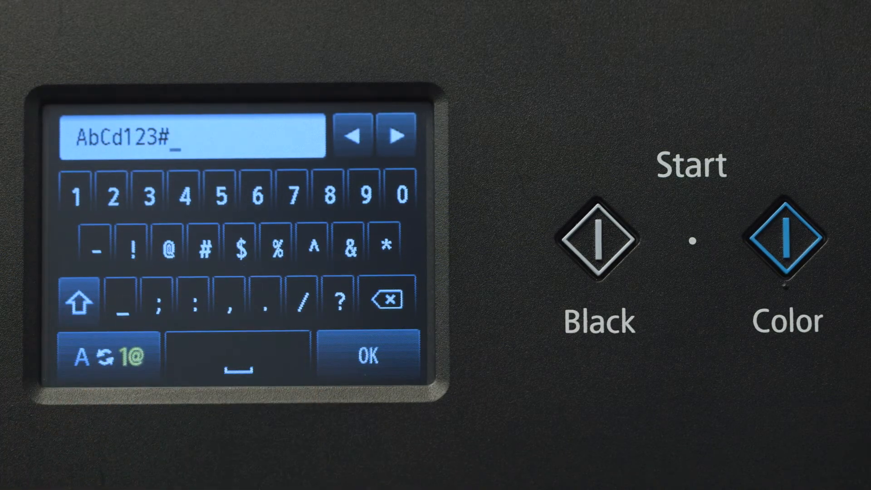
pyautogui.click(367, 355)
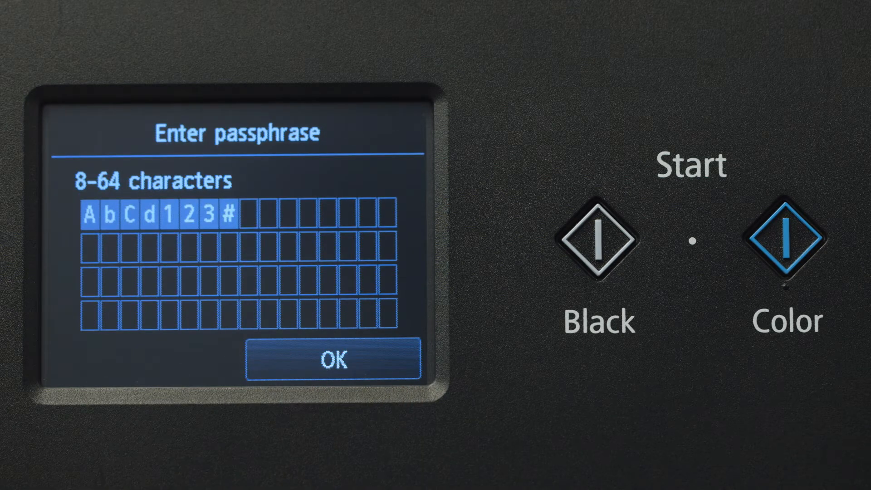
# - Submit the passphrase and confirm the 'Connected to the access point' message
pyautogui.click(333, 360)
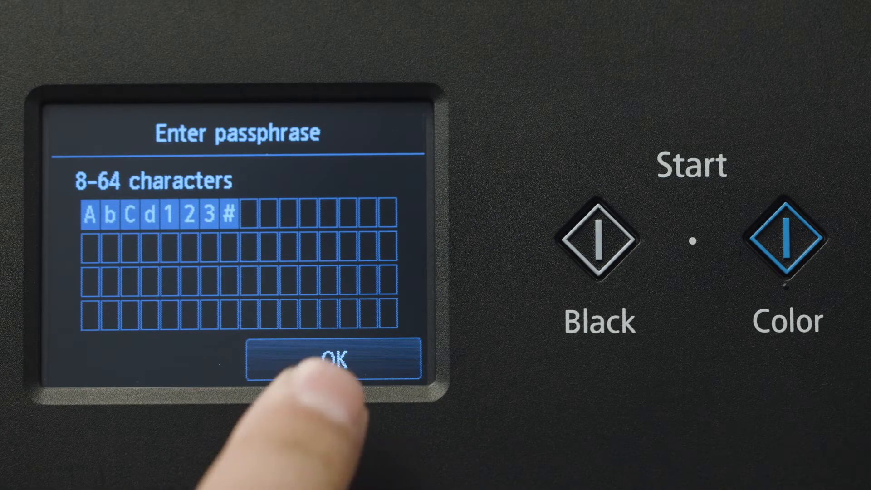
pyautogui.click(332, 358)
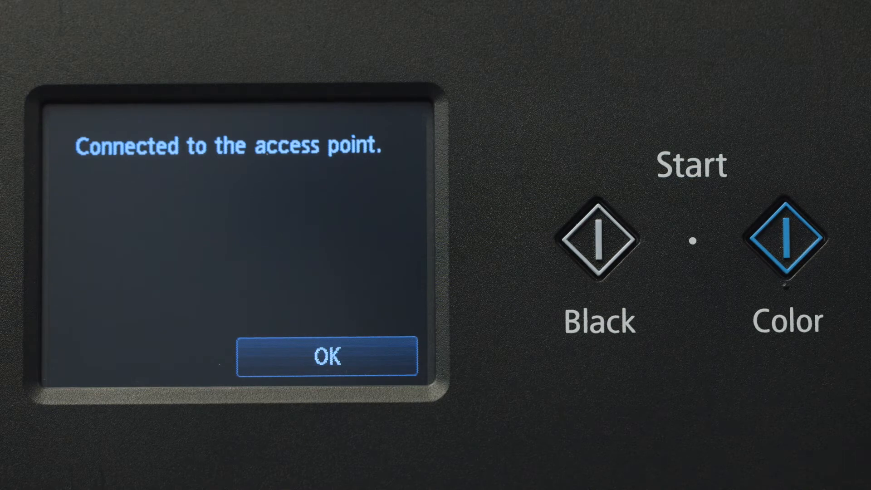
pyautogui.click(329, 357)
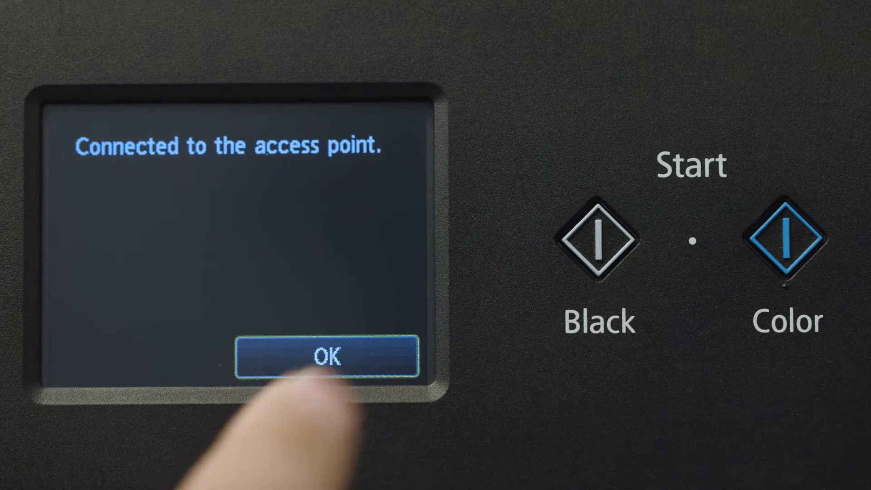
pyautogui.click(329, 358)
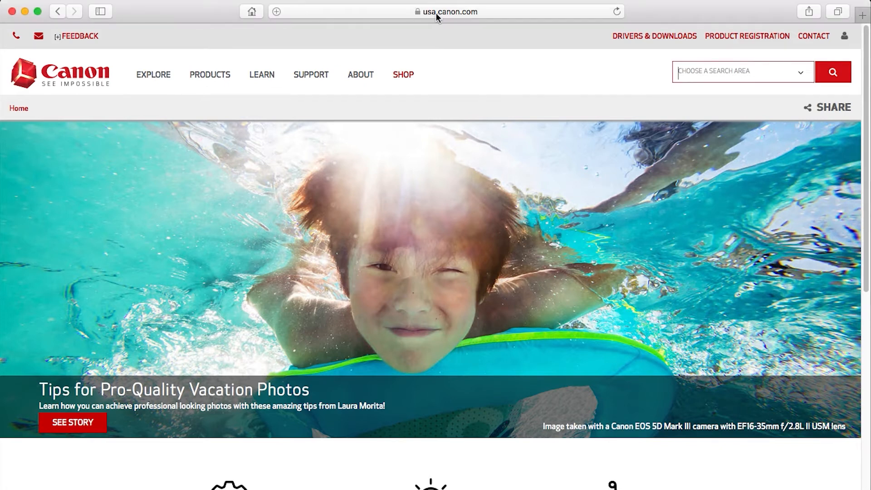
# - On ij.start.canon, open Set Up and search for model MG6620
pyautogui.write('ij.')
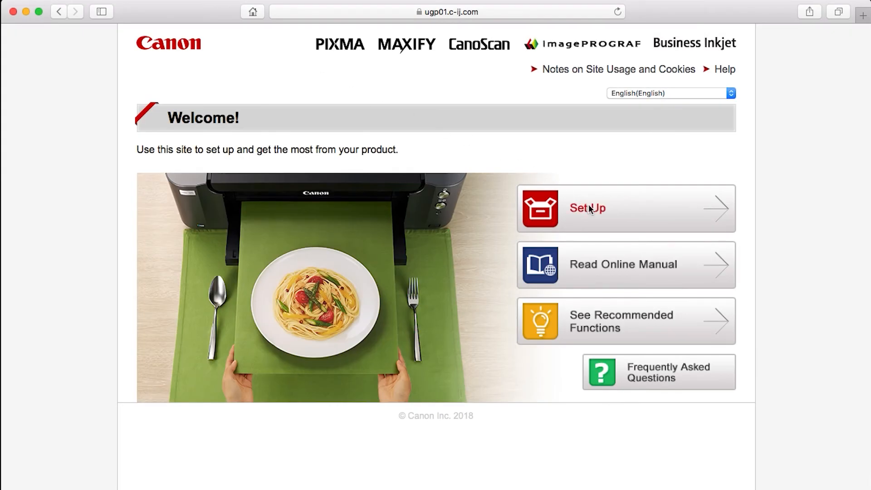
pyautogui.click(587, 208)
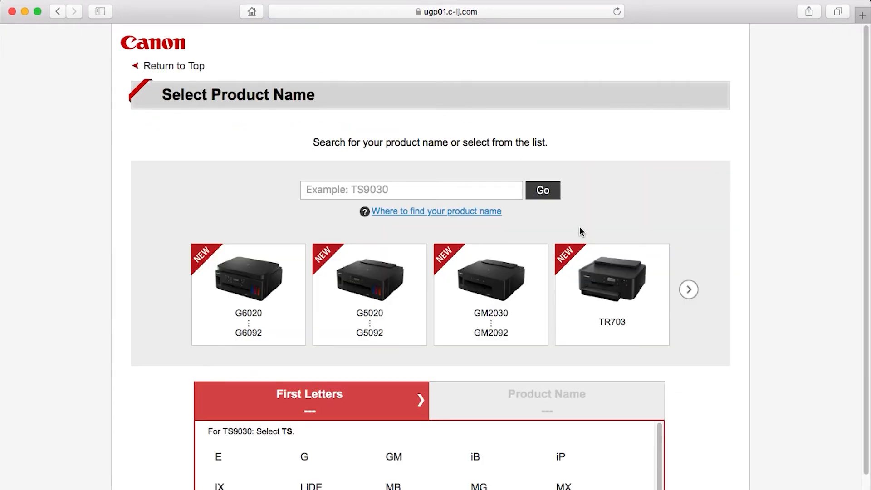
pyautogui.click(410, 190)
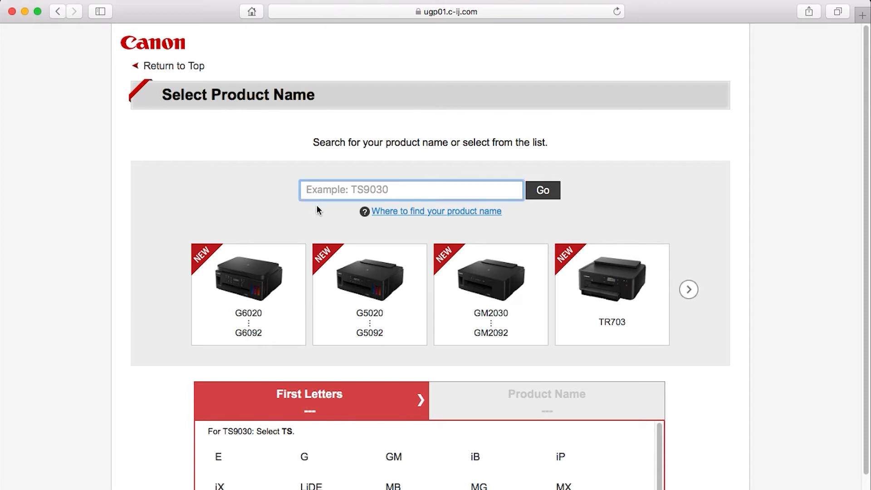
pyautogui.write('MG6620')
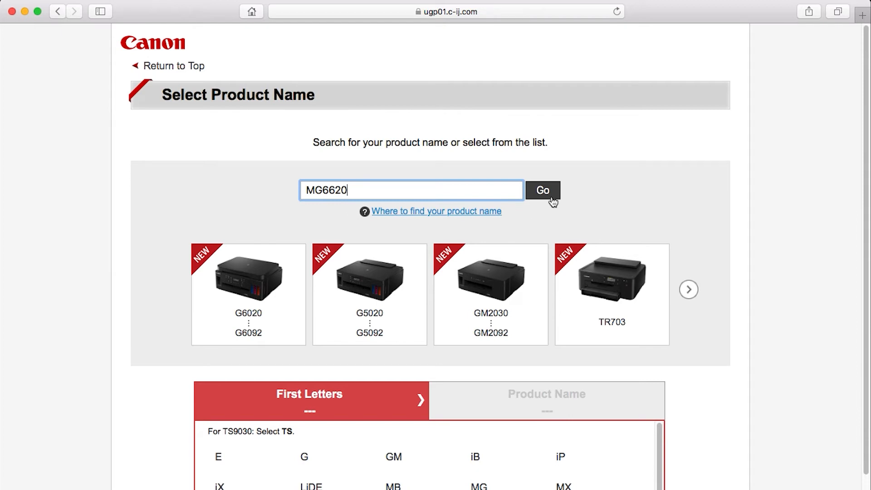
pyautogui.click(542, 190)
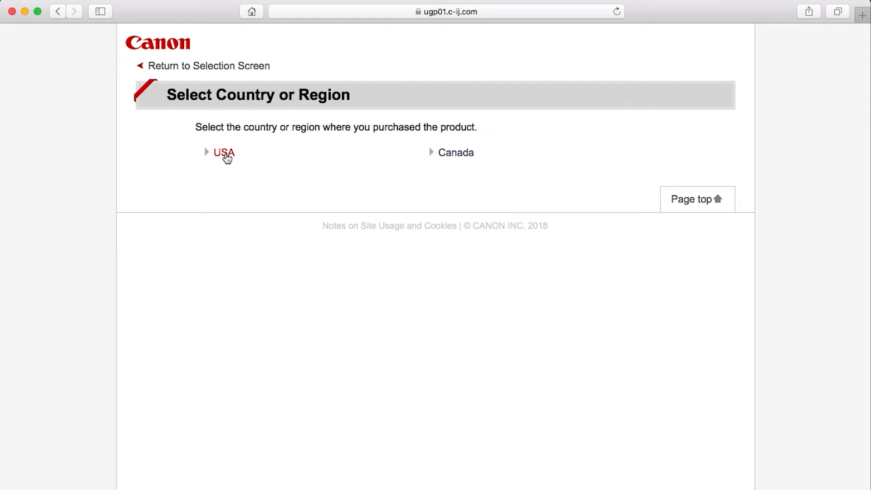
# - Choose USA as the purchase region
pyautogui.click(223, 153)
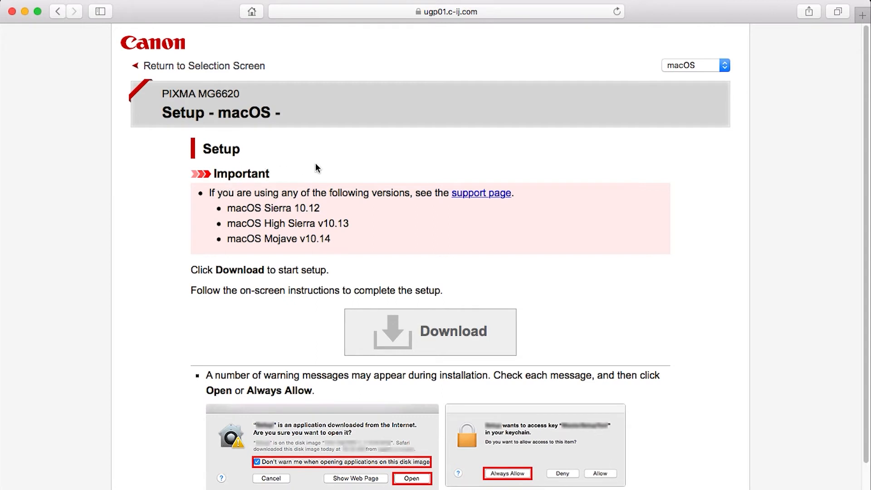
# - Open the macOS compatibility page and pick MG6620 under PIXMA MG Series
pyautogui.click(481, 193)
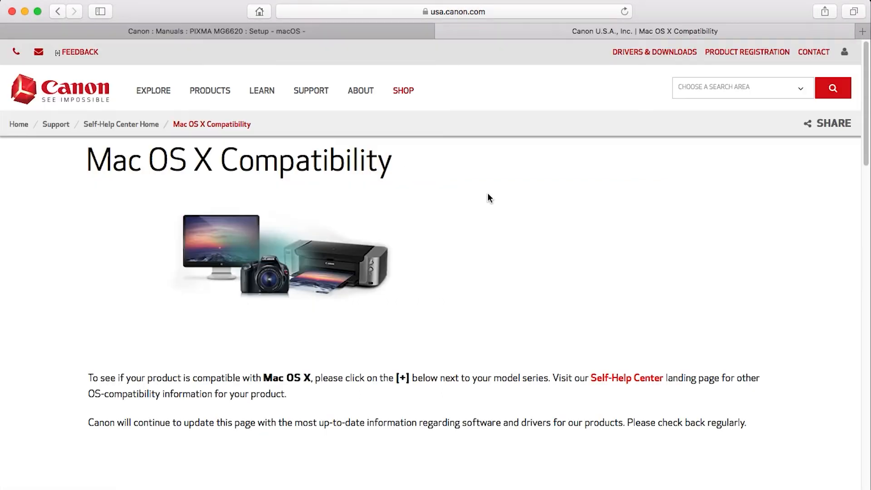
pyautogui.scroll(-3)
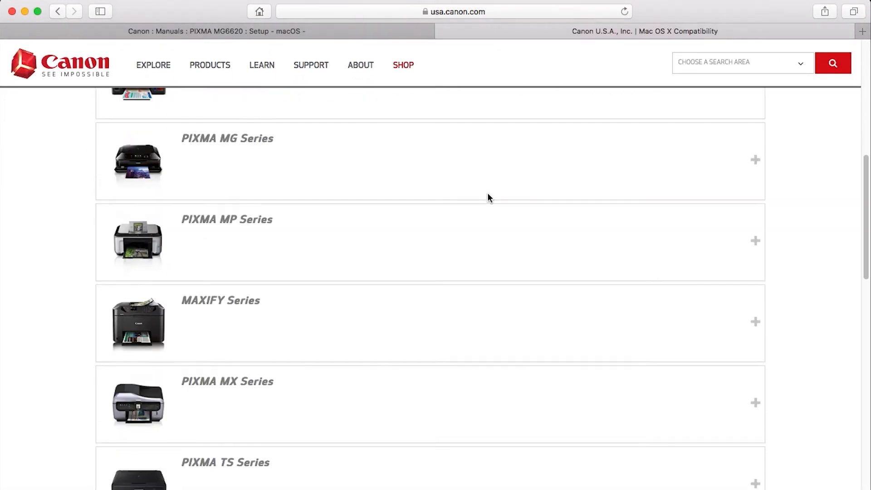
pyautogui.moveTo(253, 144)
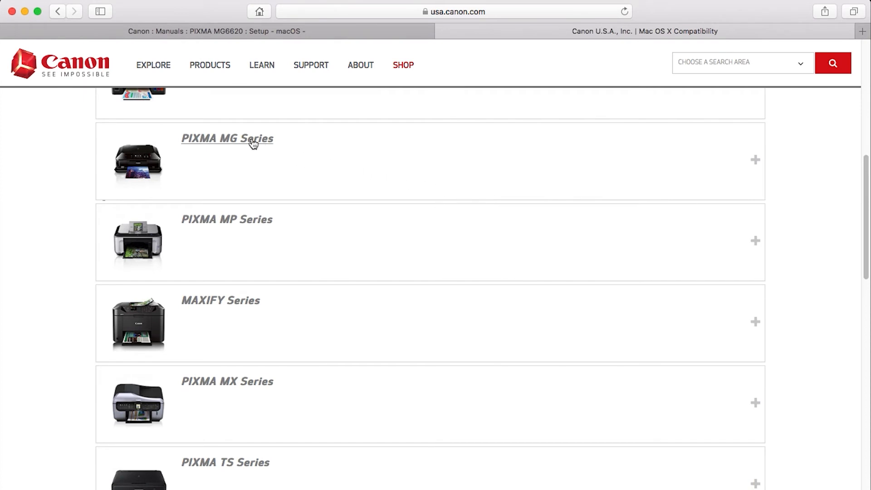
pyautogui.click(227, 138)
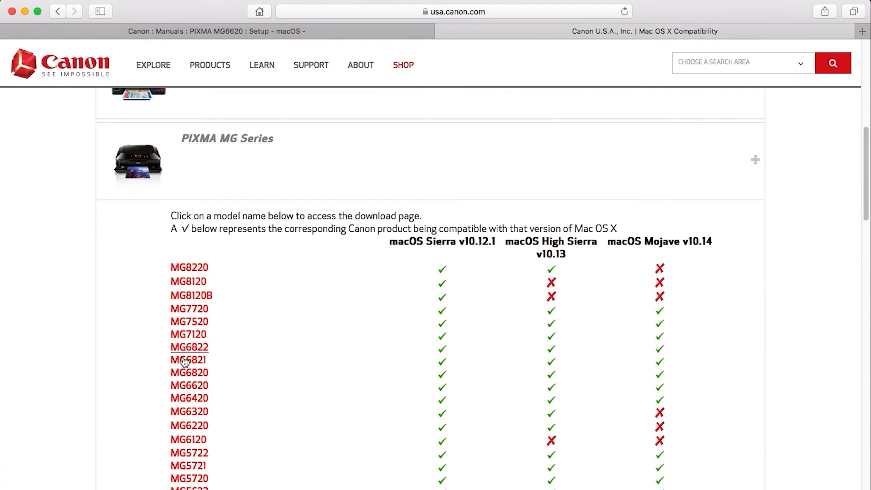
pyautogui.click(189, 385)
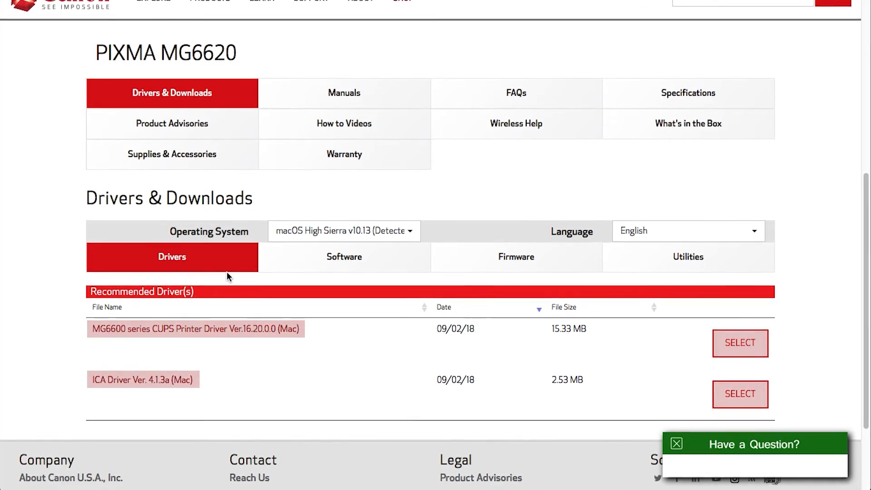
# - Download the MG6600 series CUPS printer driver from the Drivers list
pyautogui.click(344, 257)
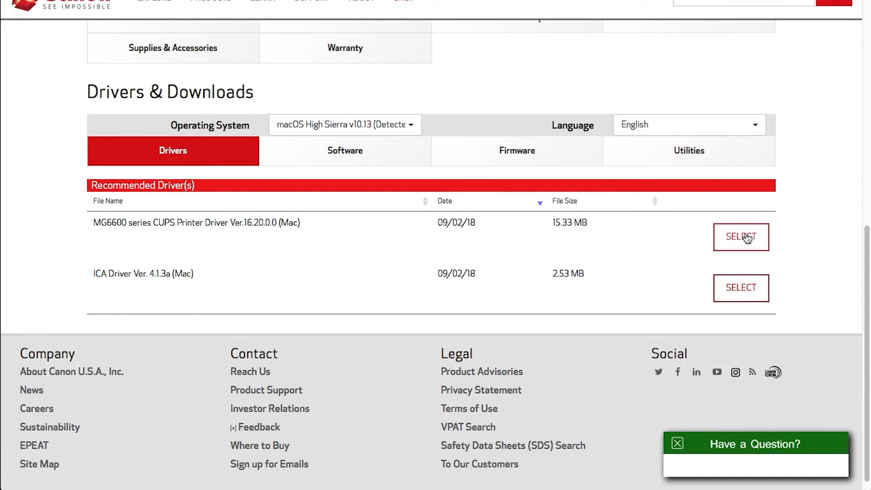
pyautogui.click(741, 236)
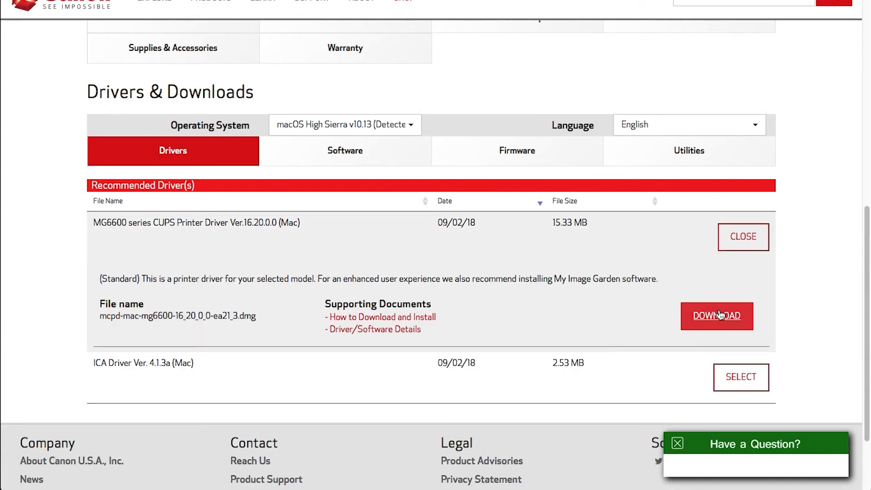
pyautogui.click(716, 316)
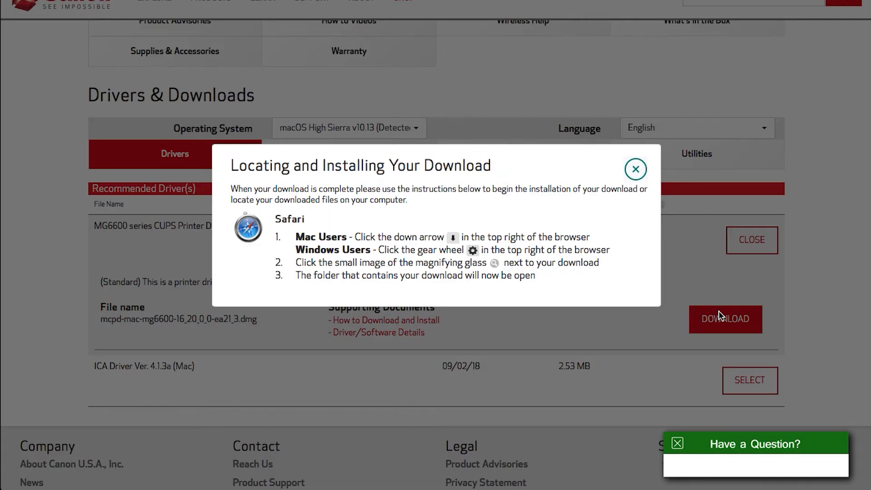
pyautogui.click(635, 169)
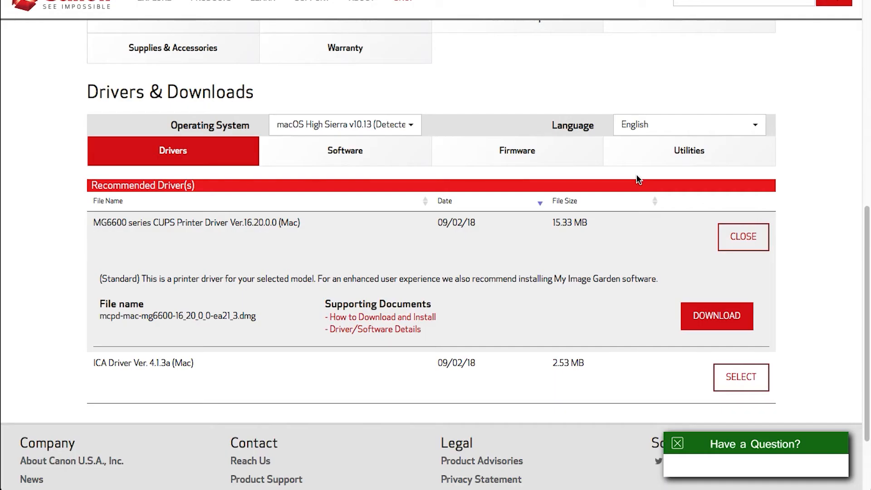
# - Download the ICA scanner driver and dismiss the download notice
pyautogui.scroll(-3)
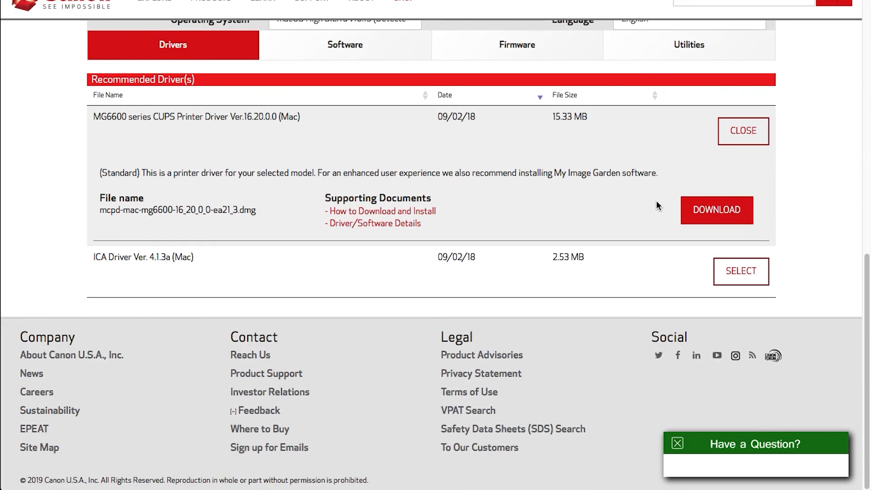
pyautogui.click(740, 271)
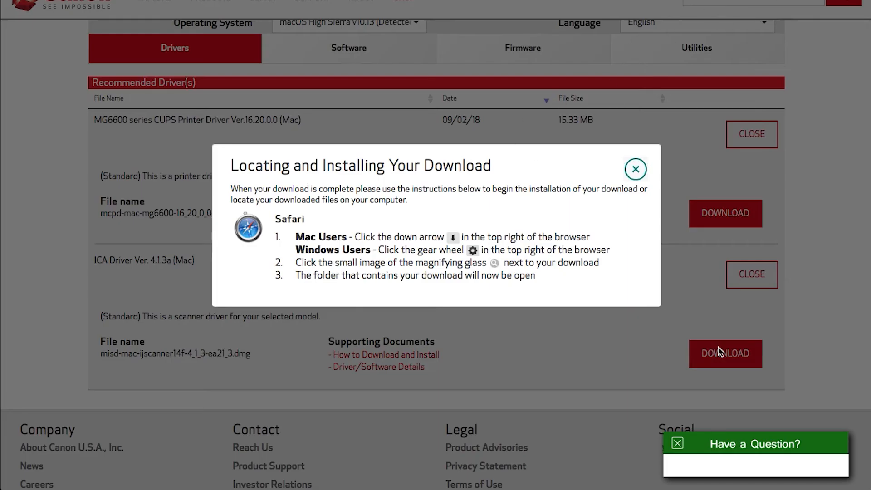
pyautogui.moveTo(635, 169)
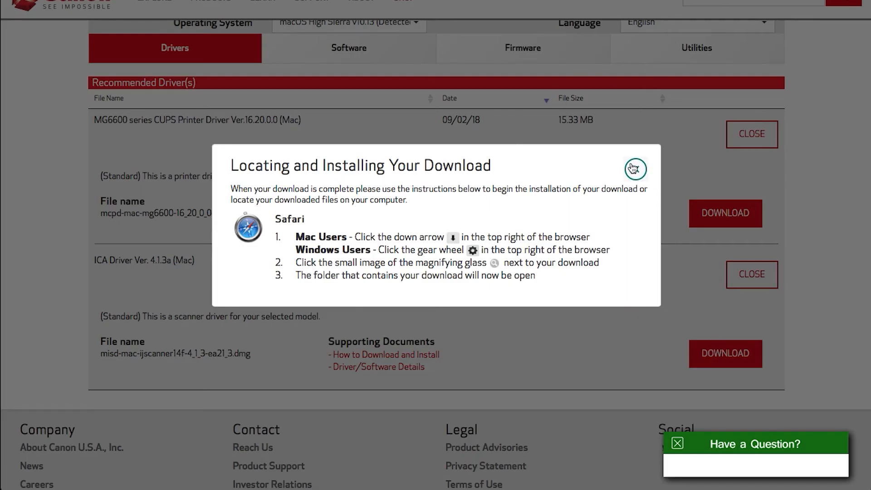
pyautogui.click(635, 168)
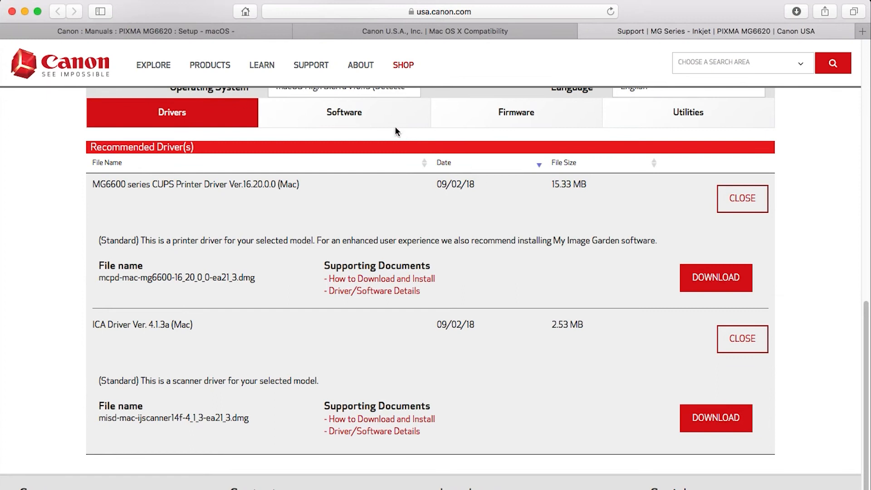
# - Download IJ Scan Utility from the Software tab and show Safari's downloads list
pyautogui.click(344, 112)
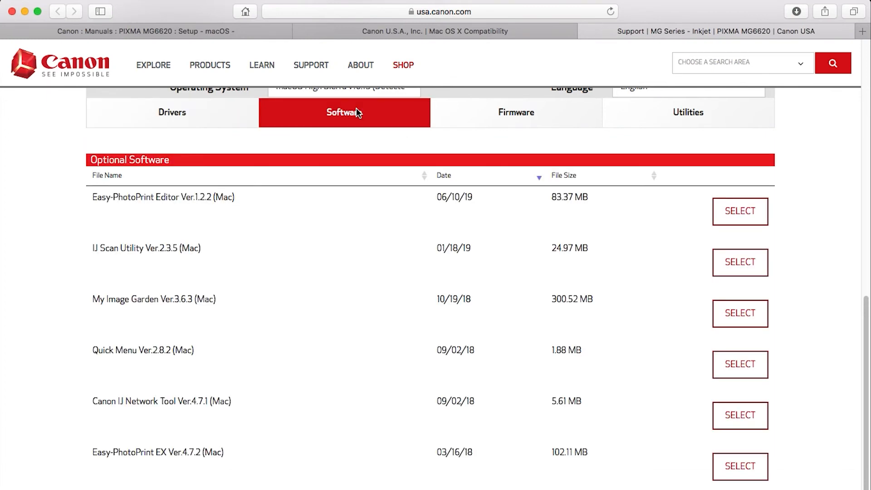
pyautogui.click(740, 262)
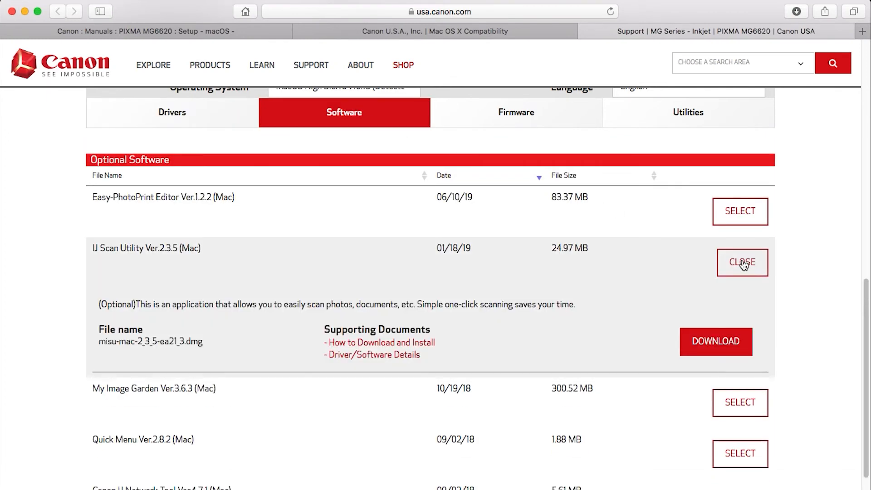
pyautogui.click(716, 341)
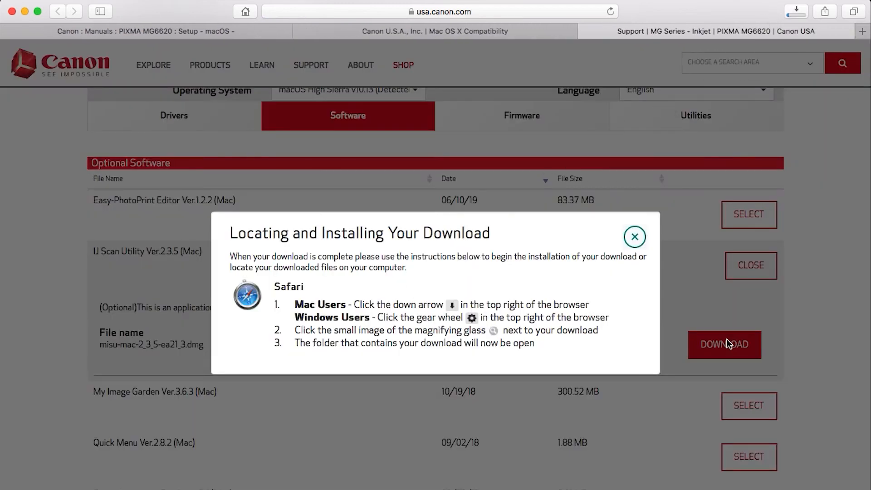
pyautogui.click(634, 236)
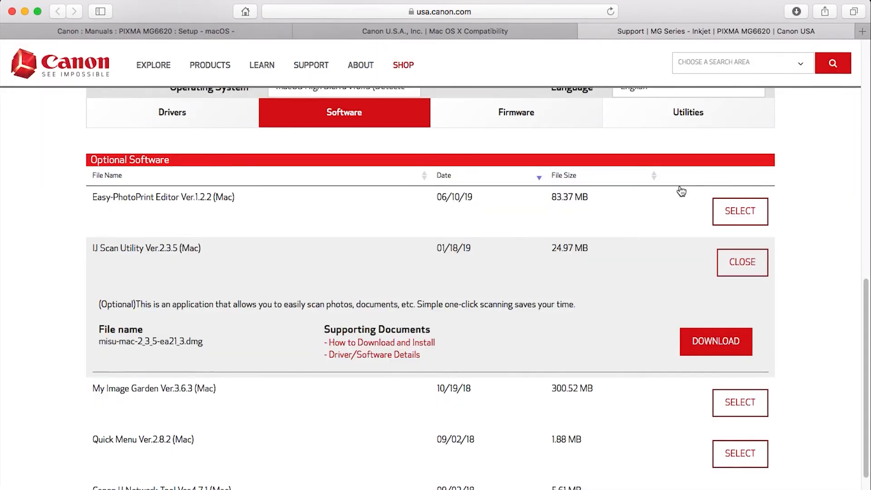
pyautogui.click(796, 10)
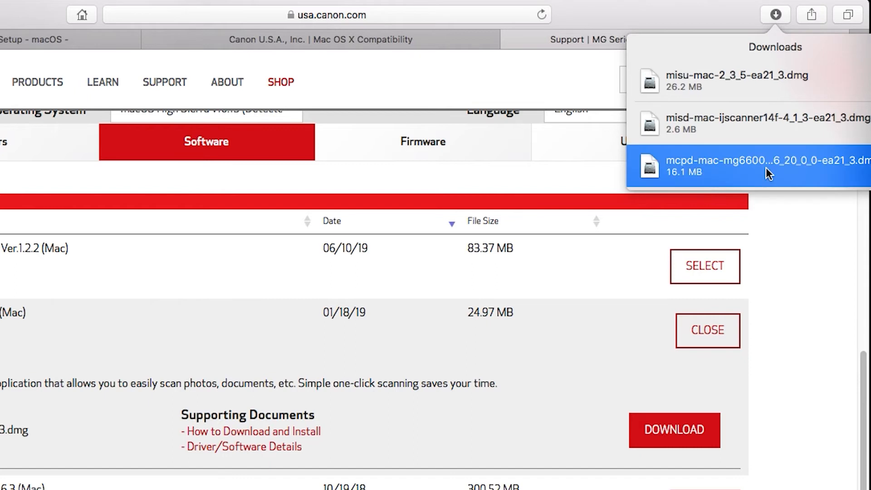
# - Mount the mcpd-mac-mg6600 .dmg and launch PrinterDriver_MG6600 series_162000.pkg
pyautogui.doubleClick(750, 165)
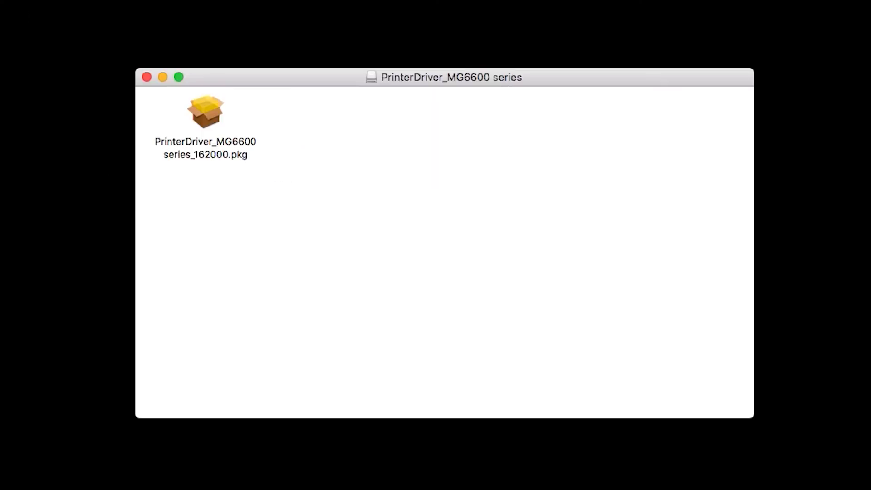
pyautogui.click(205, 111)
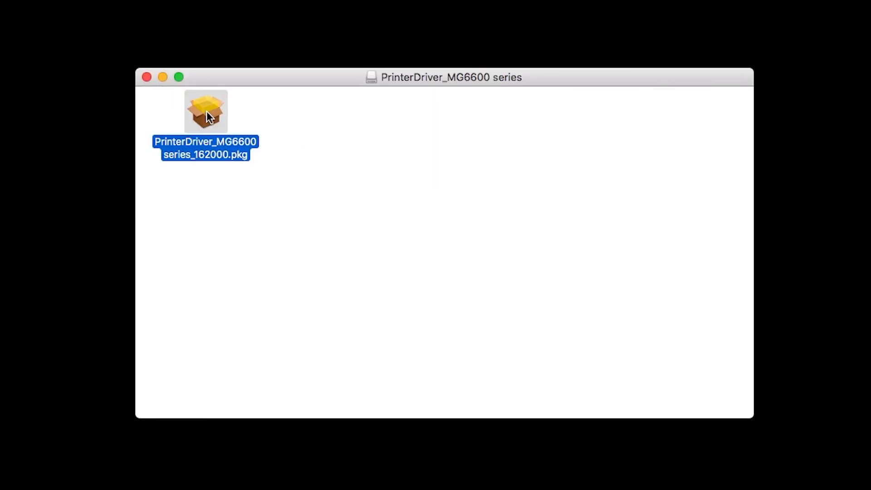
pyautogui.doubleClick(205, 112)
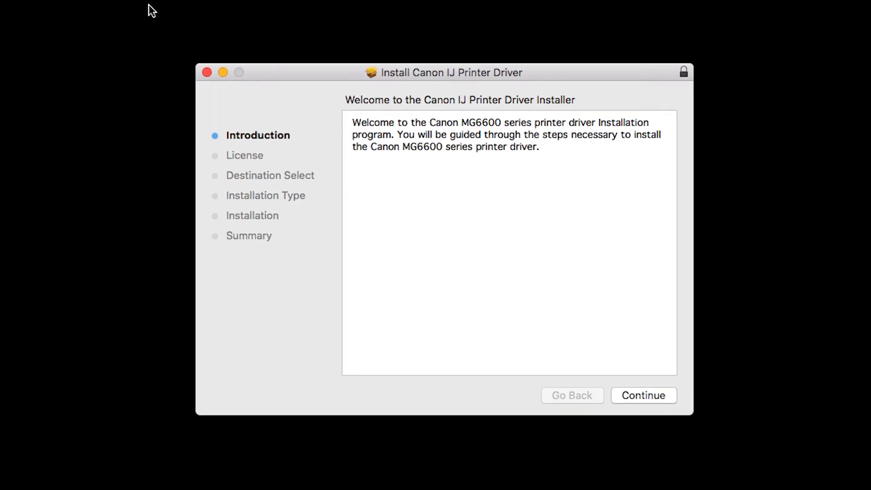
# - Agree to the Canon IJ Printer Driver license, choose Install, and enter the admin password
pyautogui.click(644, 395)
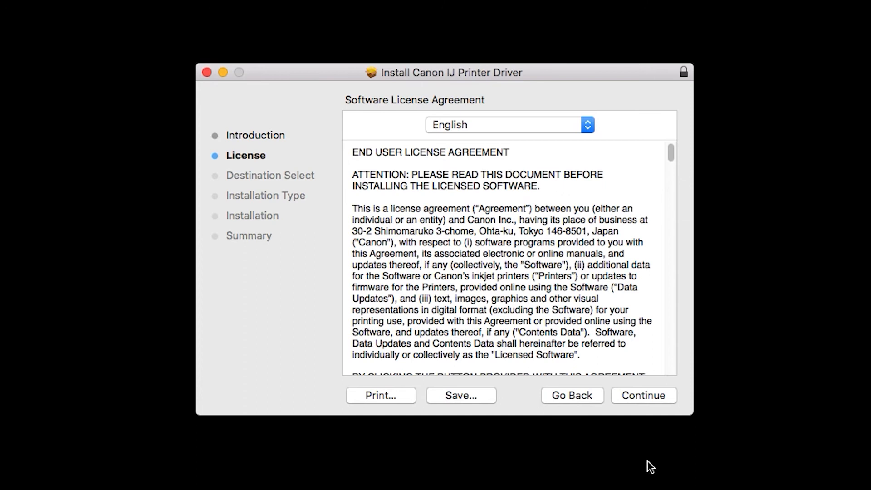
pyautogui.click(644, 396)
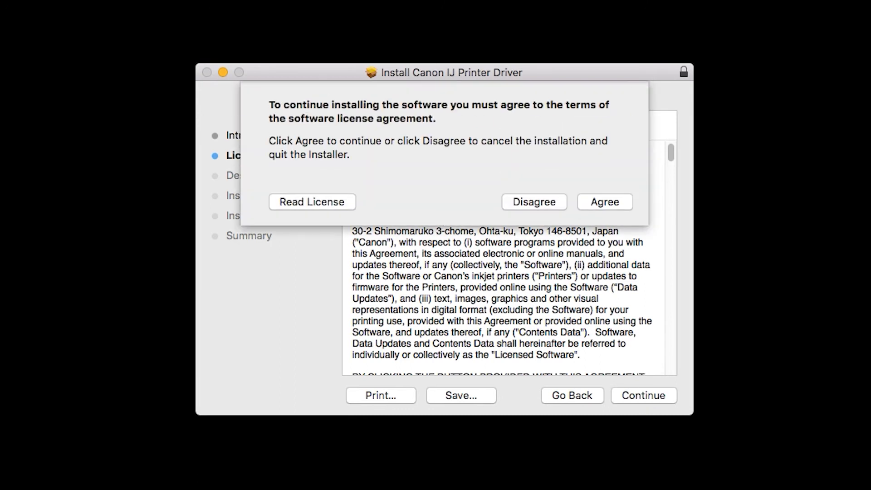
pyautogui.moveTo(614, 211)
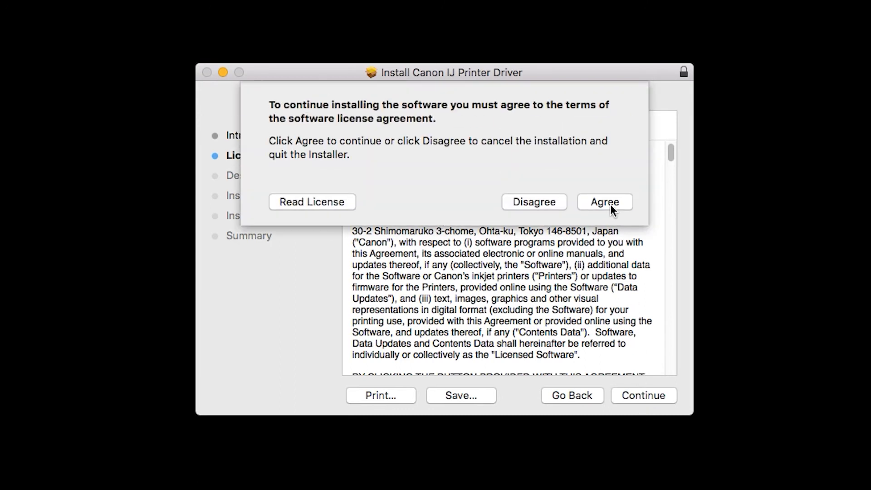
pyautogui.click(604, 201)
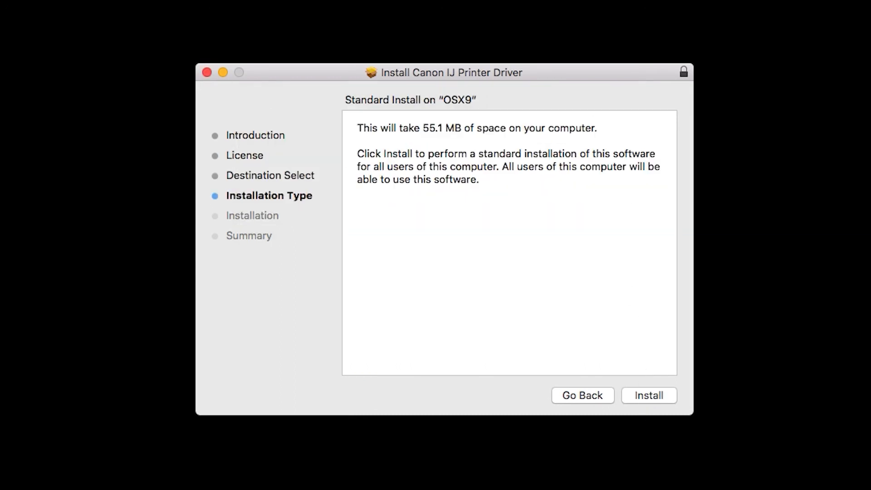
pyautogui.click(648, 395)
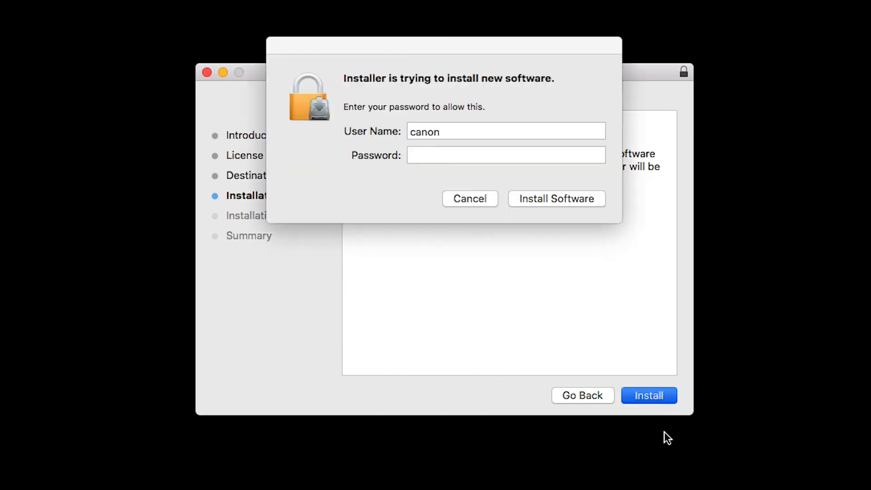
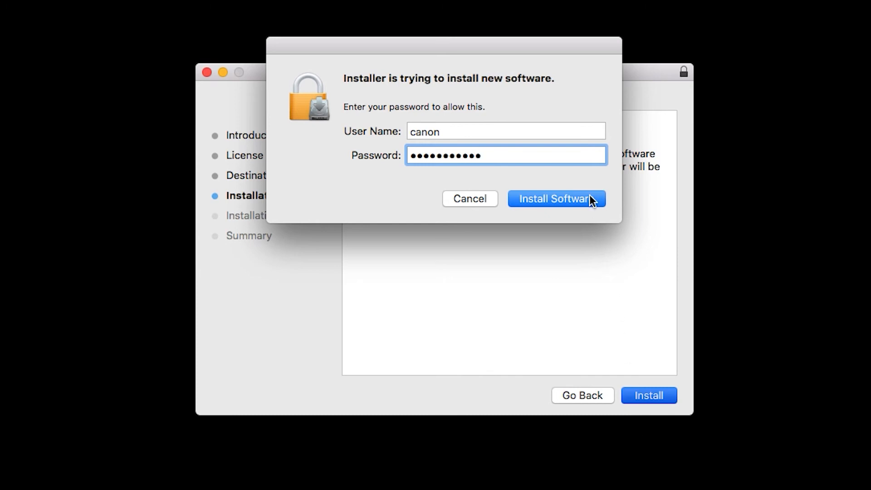
# - Authorise with Install Software and let the printer driver installation finish
pyautogui.click(556, 198)
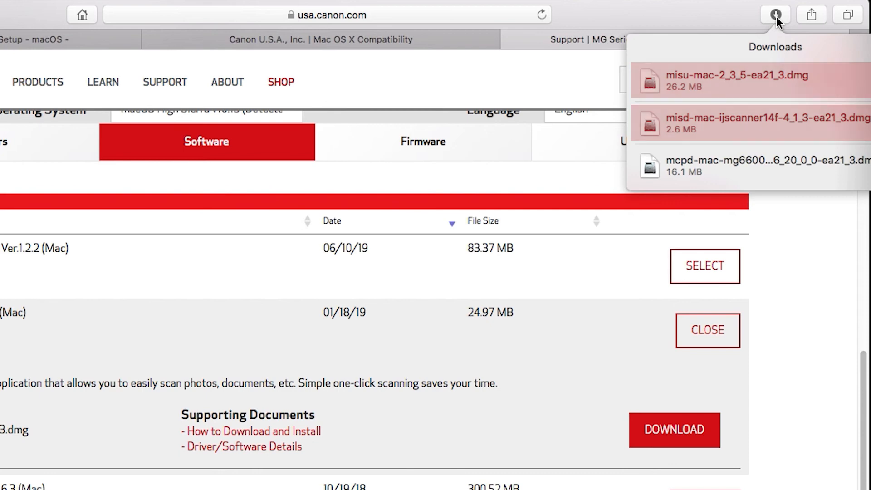
# - Dismiss the Safari downloads list and open System Preferences from the Apple menu
pyautogui.click(17, 8)
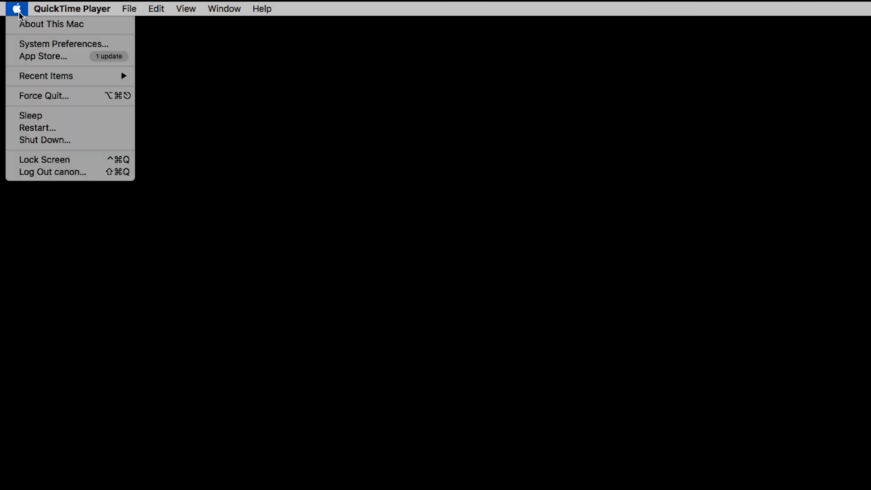
pyautogui.moveTo(64, 44)
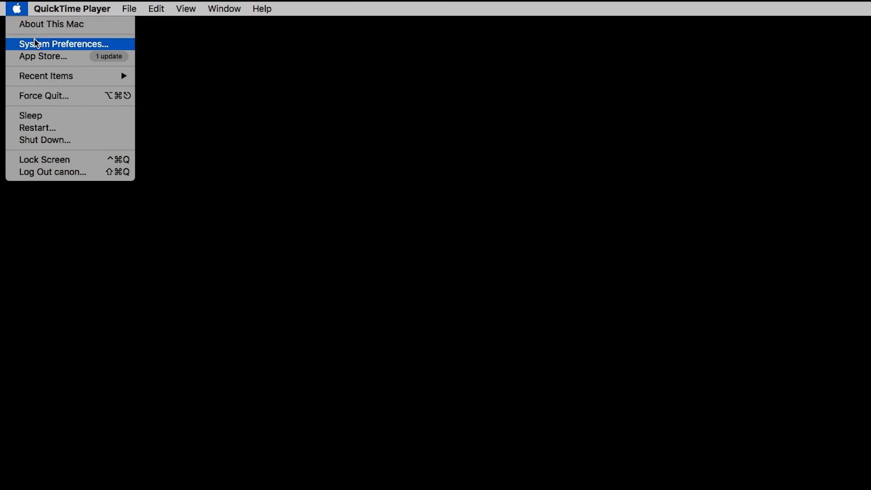
pyautogui.click(63, 44)
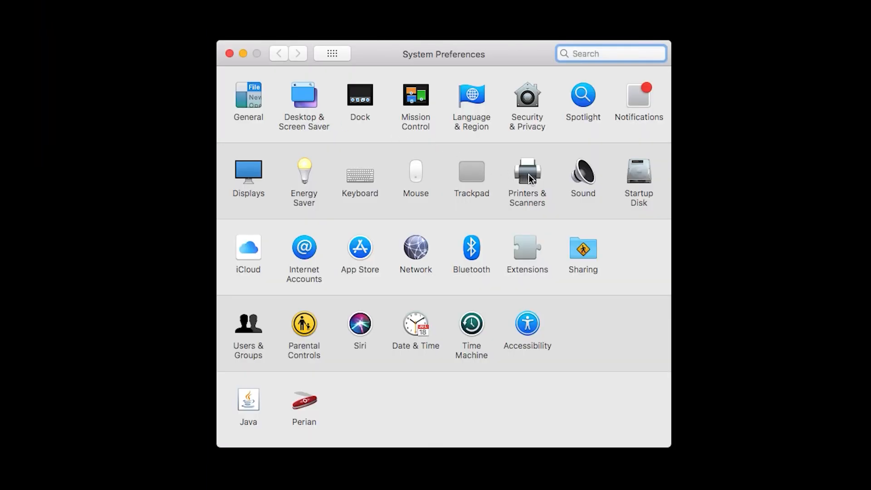
# - Open Printers & Scanners and bring up the Add Printer or Scanner window
pyautogui.click(527, 171)
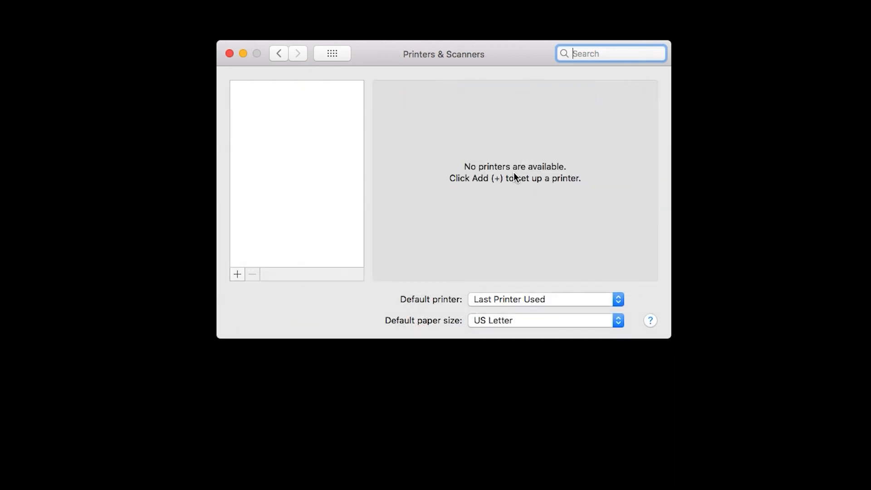
pyautogui.click(237, 274)
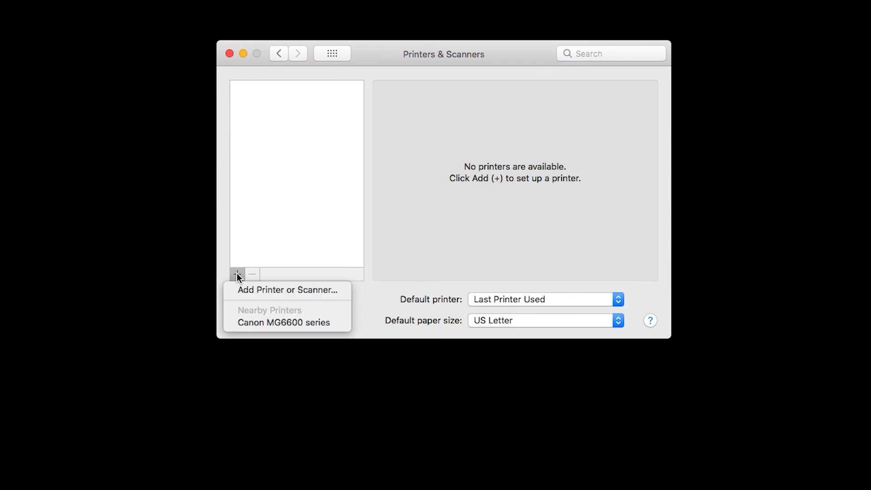
pyautogui.moveTo(286, 290)
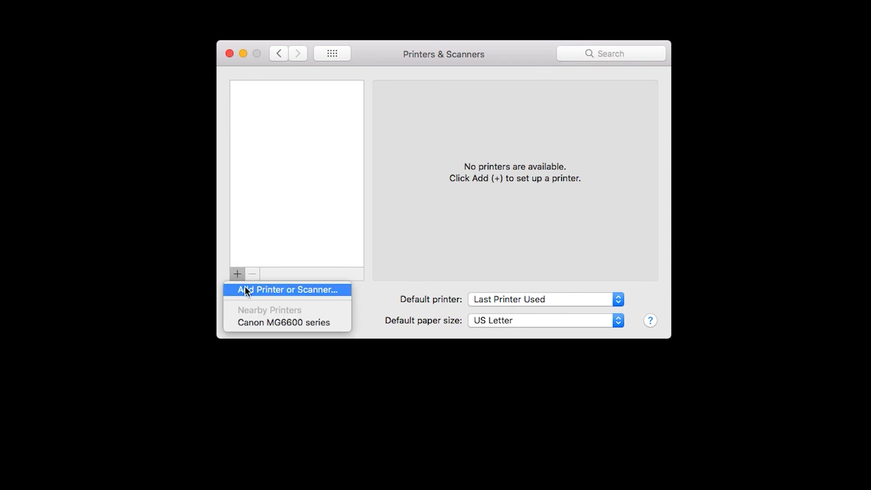
pyautogui.click(287, 289)
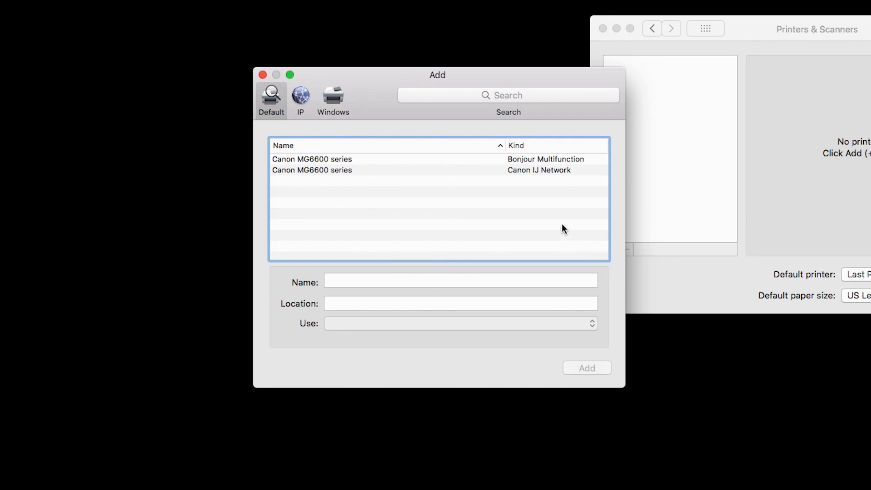
# - Add the Canon MG6600 series printer using its Canon IJ Network entry
pyautogui.click(378, 170)
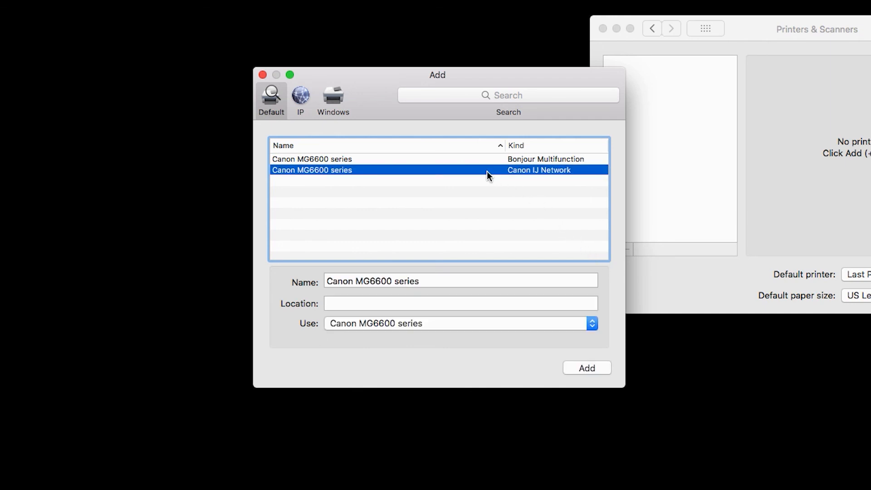
pyautogui.moveTo(580, 349)
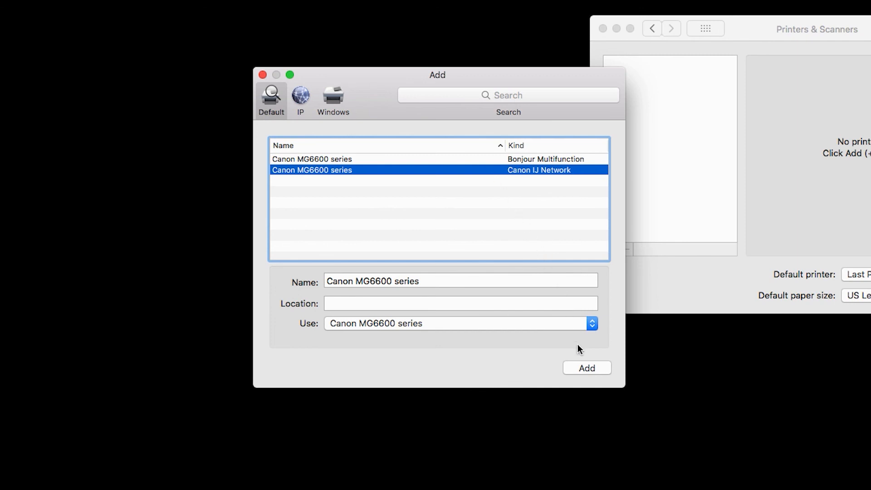
pyautogui.click(586, 368)
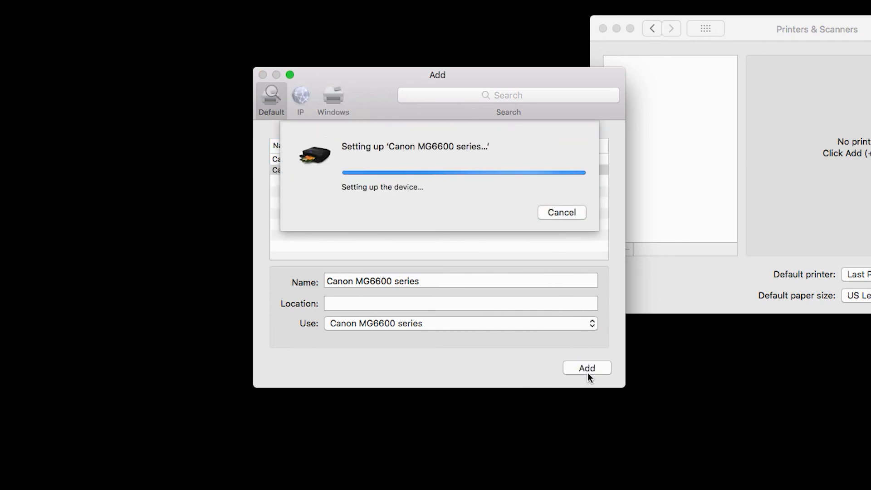